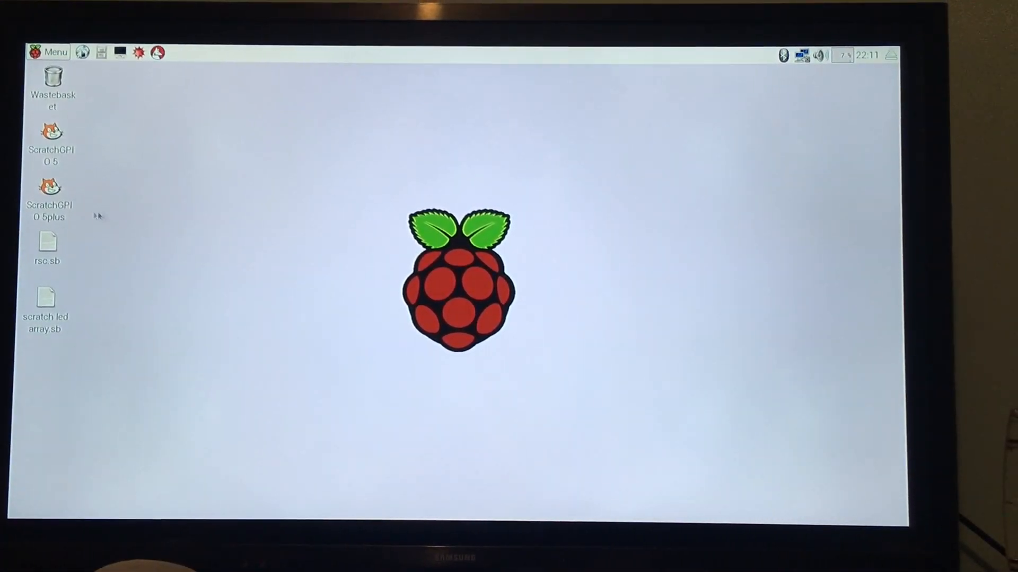
# - Launch ScratchGPIO 5plus from its desktop icon, opening the rsc project
pyautogui.click(51, 193)
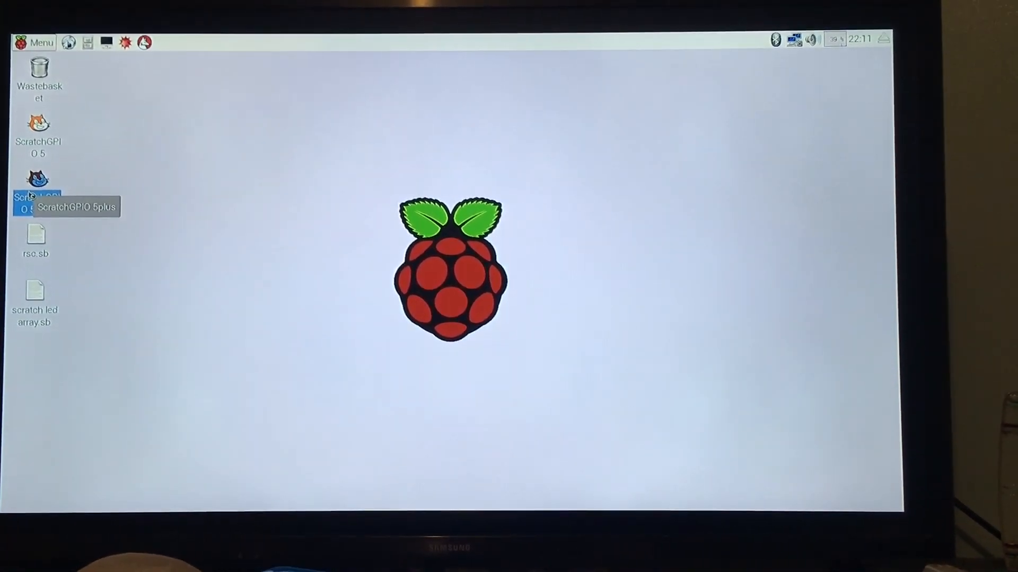
pyautogui.doubleClick(37, 189)
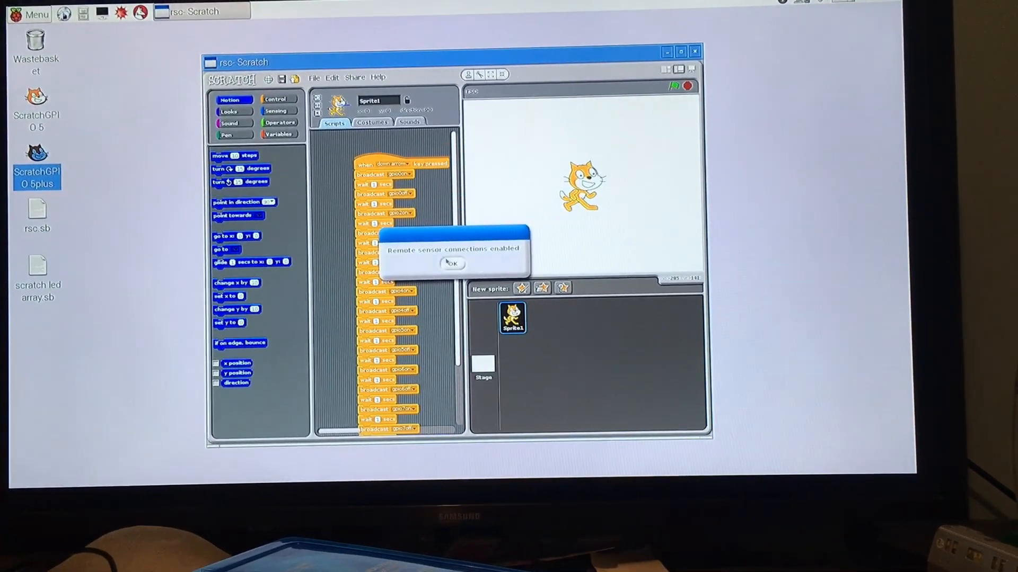
# - Dismiss the remote sensor notice and start a Sprite1 script with a 'when space key pressed' hat
pyautogui.click(451, 264)
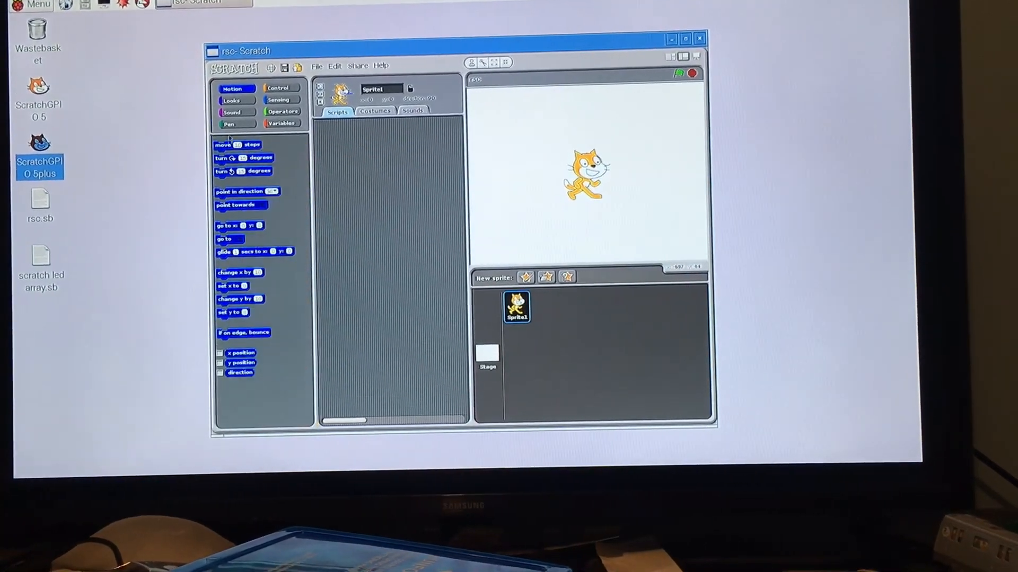
pyautogui.click(279, 84)
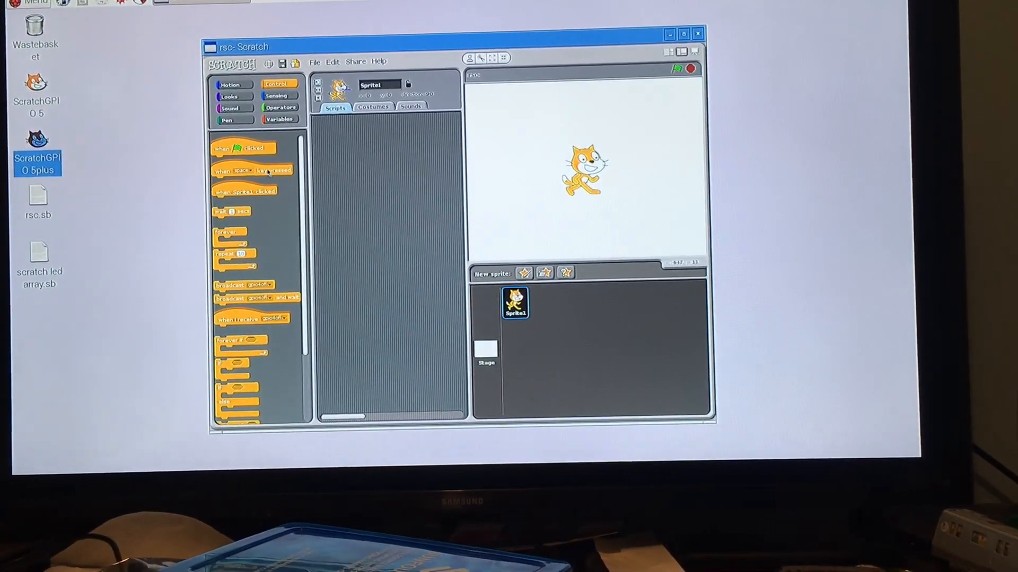
pyautogui.moveTo(253, 169); pyautogui.dragTo(409, 169)
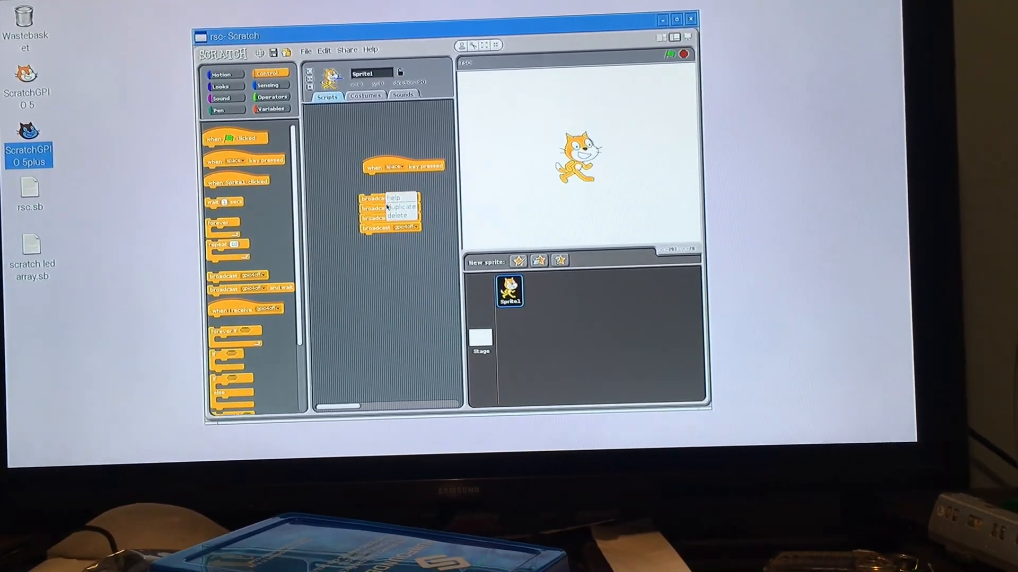
# - Duplicate the broadcast/wait stack for the seven gpio…off messages and start the GPIO server from Edit
pyautogui.click(401, 206)
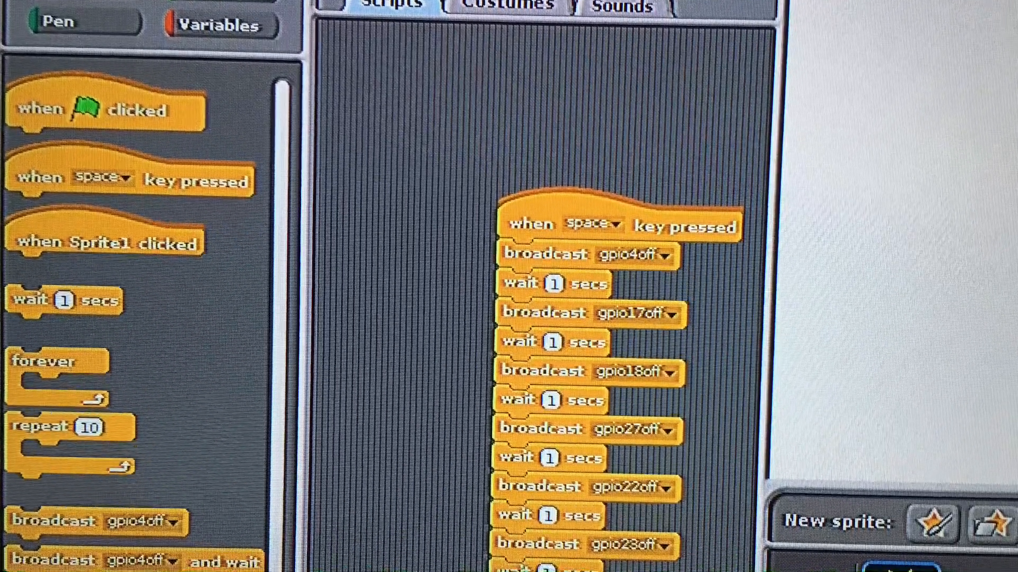
pyautogui.scroll(-3)
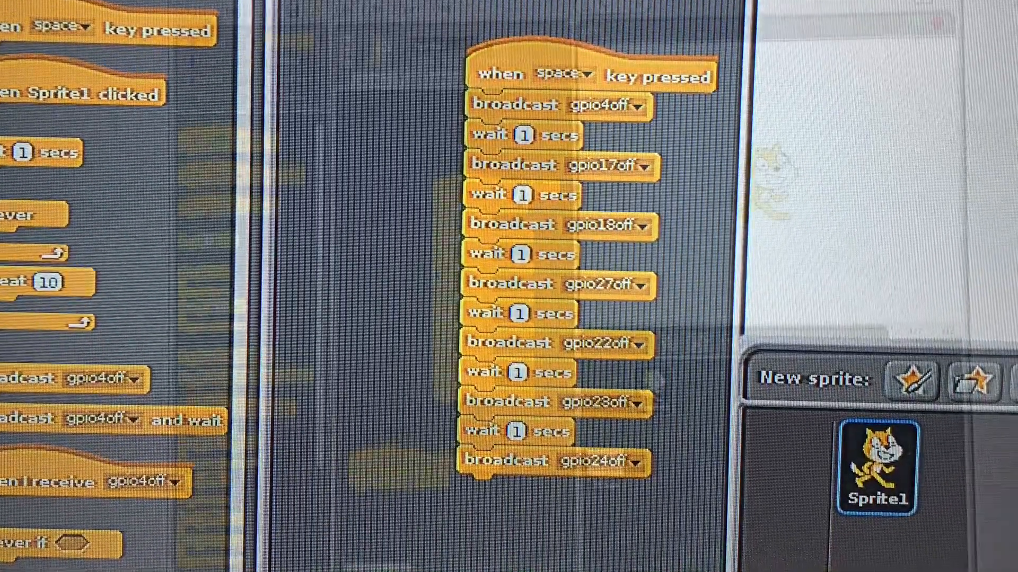
pyautogui.click(398, 28)
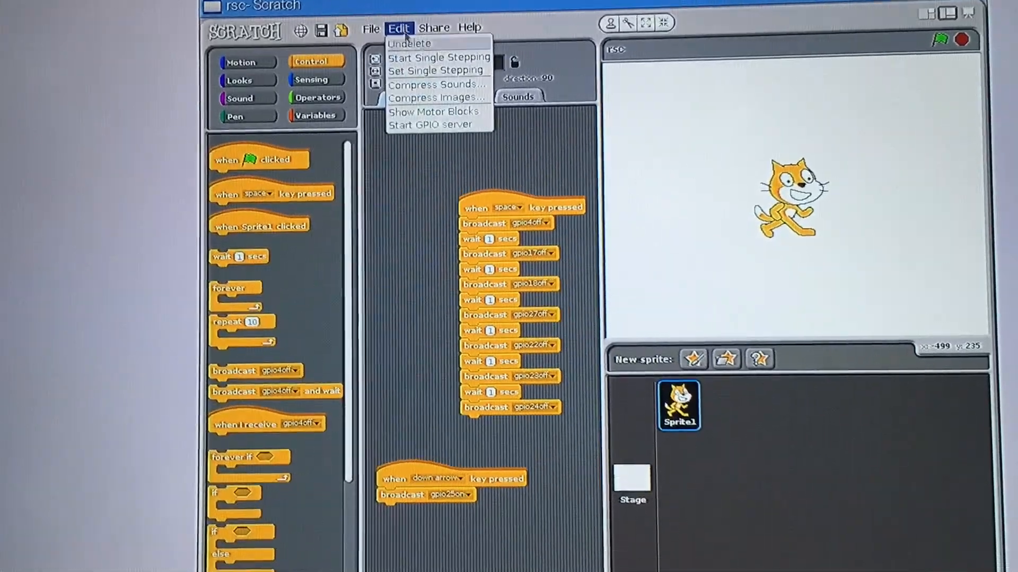